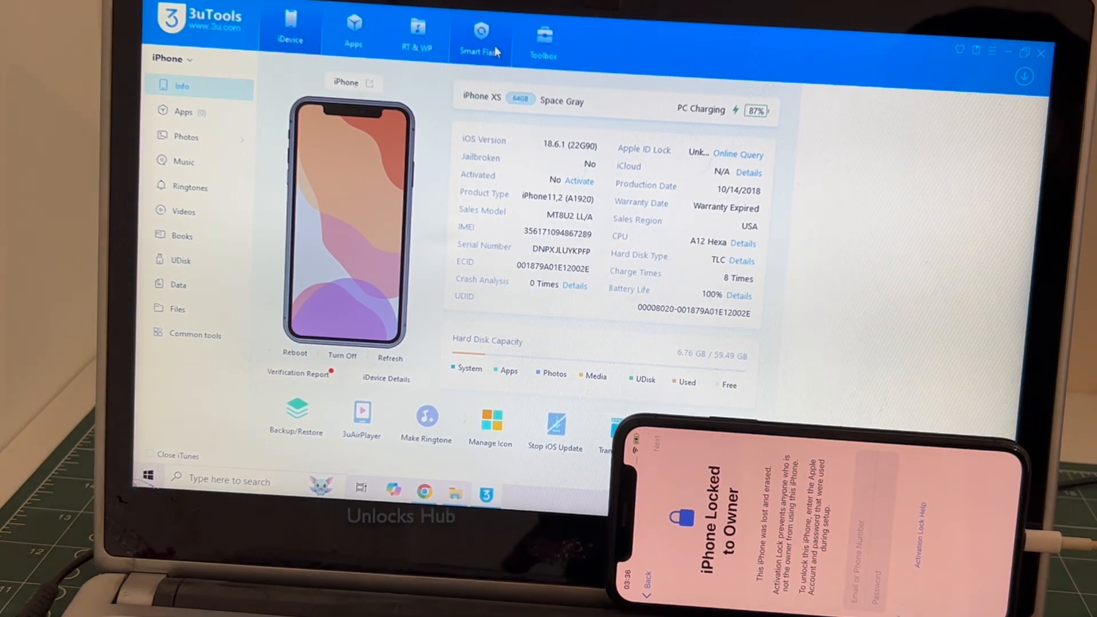
# Switch to the Smart Flash tools, where the retain-data flash completion message appears
pyautogui.click(479, 32)
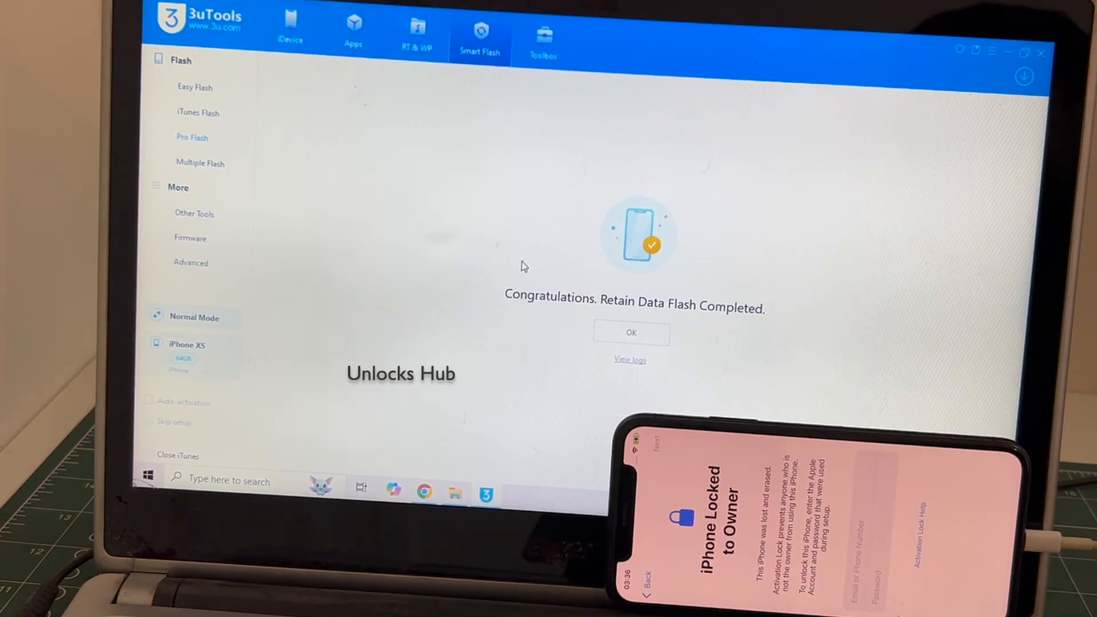
# Dismiss the completion message and enter Pro Flash with Retain User's Data selected
pyautogui.click(630, 333)
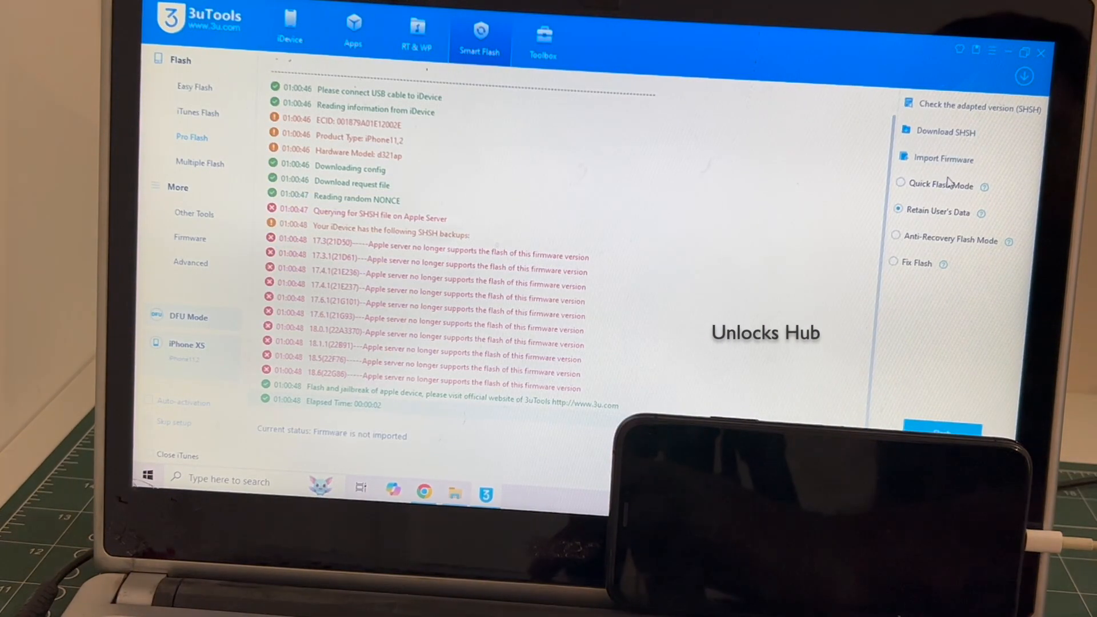
# Import the Unlocks Hub iOS 18.7.1 iPhone XS firmware file
pyautogui.click(943, 158)
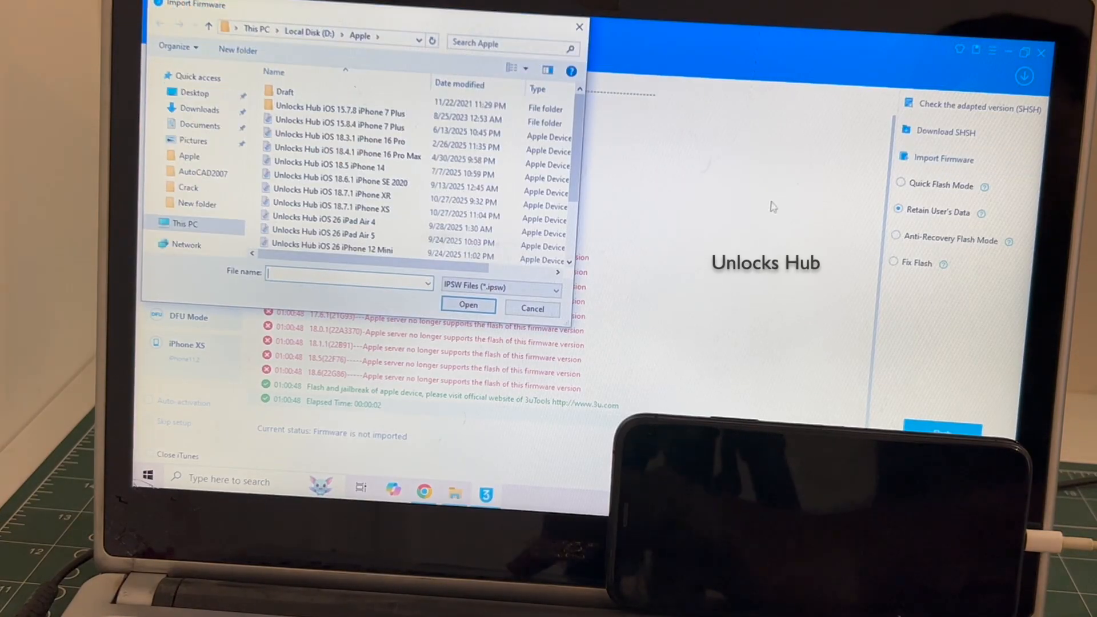
pyautogui.click(331, 204)
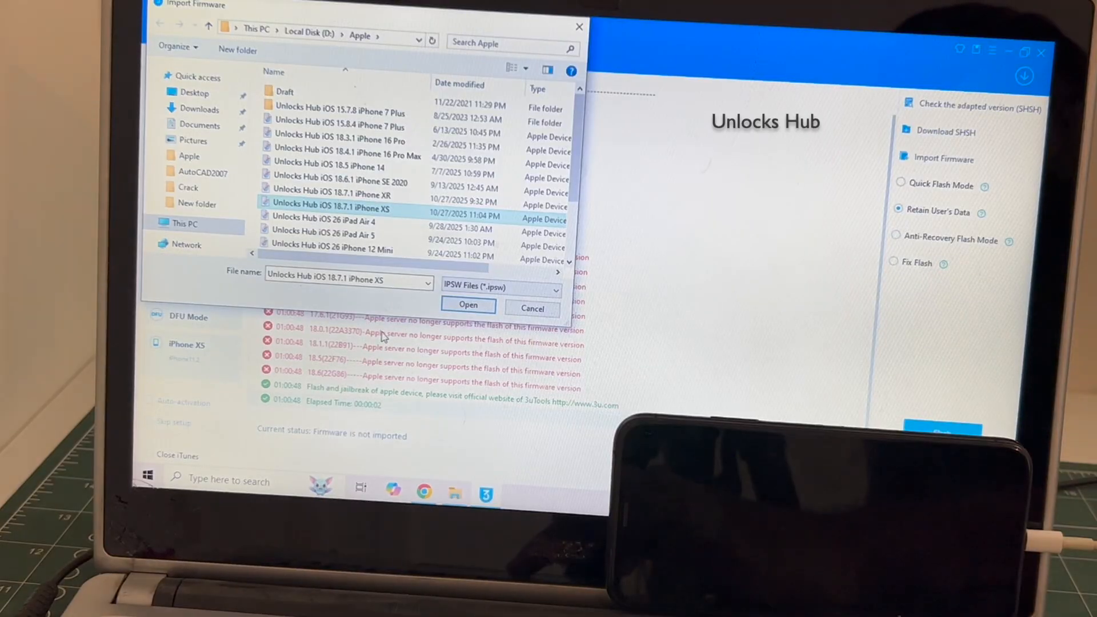
pyautogui.click(468, 304)
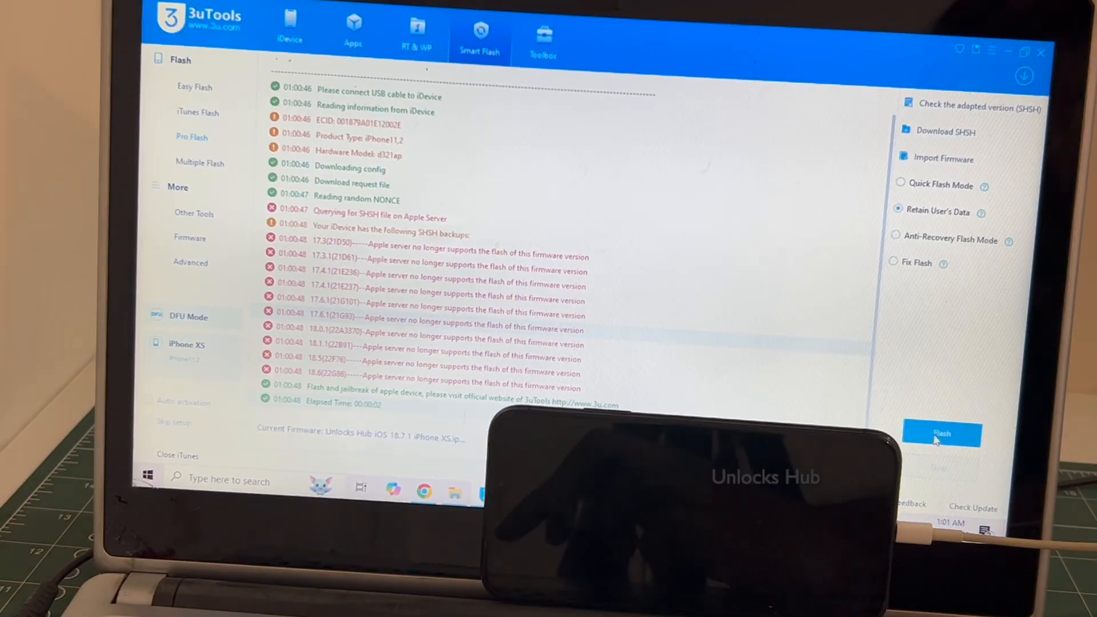
# Flash iOS 18.7.1 onto the iPhone XS, confirming the retain-data Reminder
pyautogui.click(940, 434)
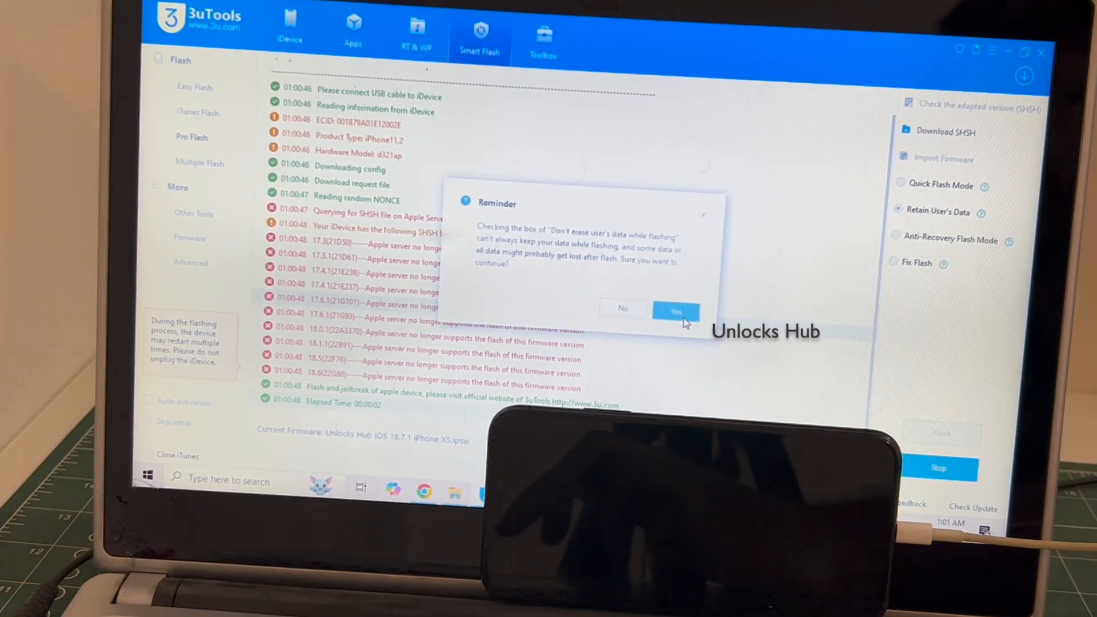
pyautogui.click(674, 310)
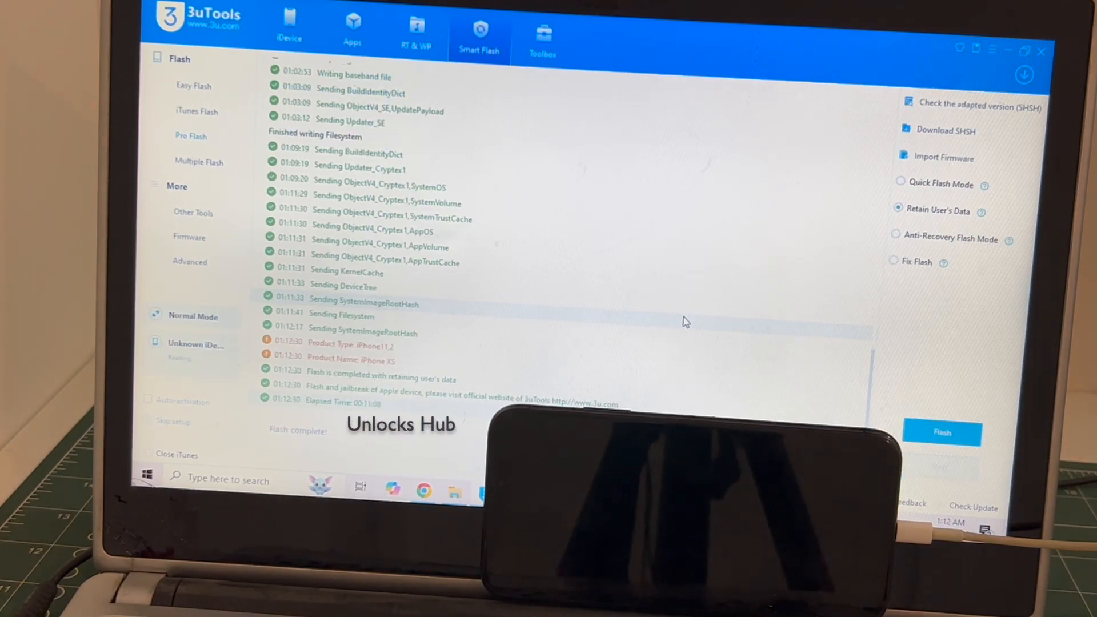
pyautogui.click(190, 136)
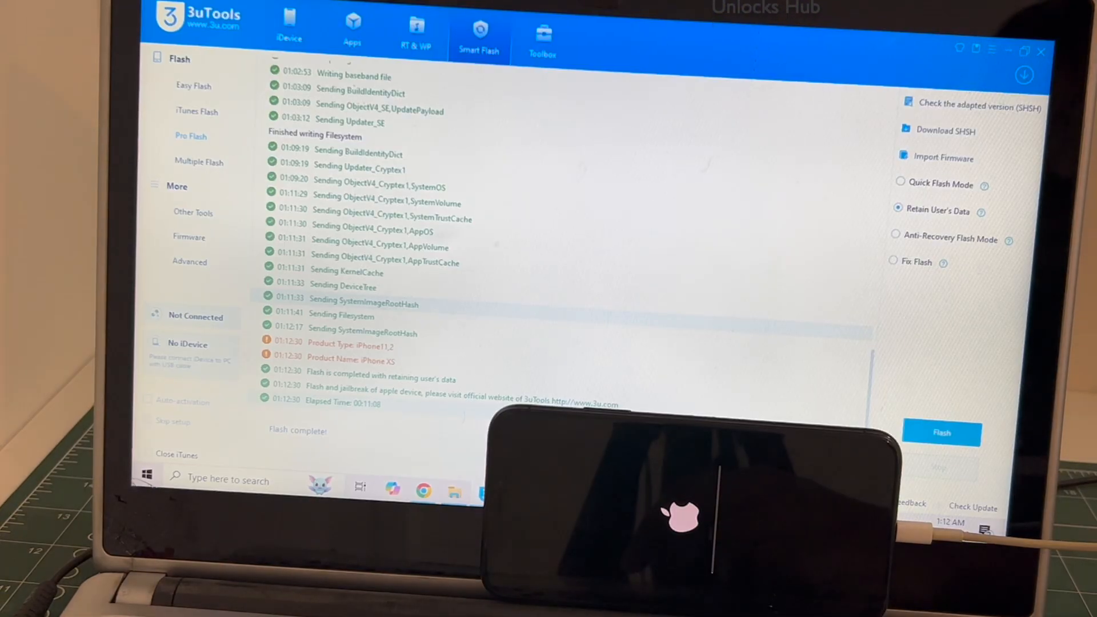
pyautogui.click(190, 136)
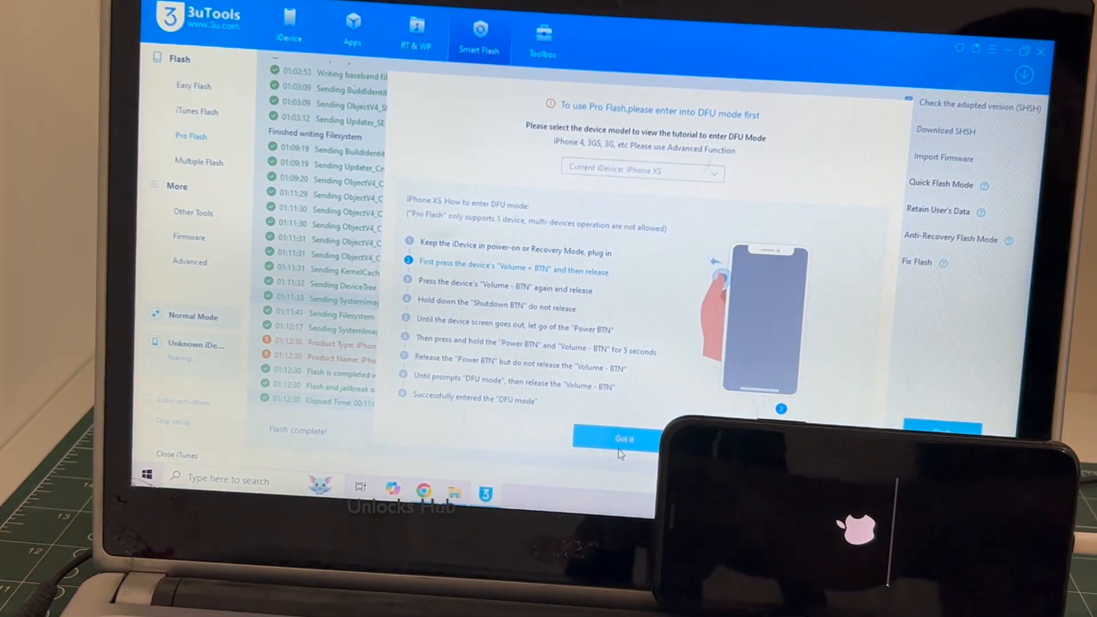
pyautogui.click(623, 438)
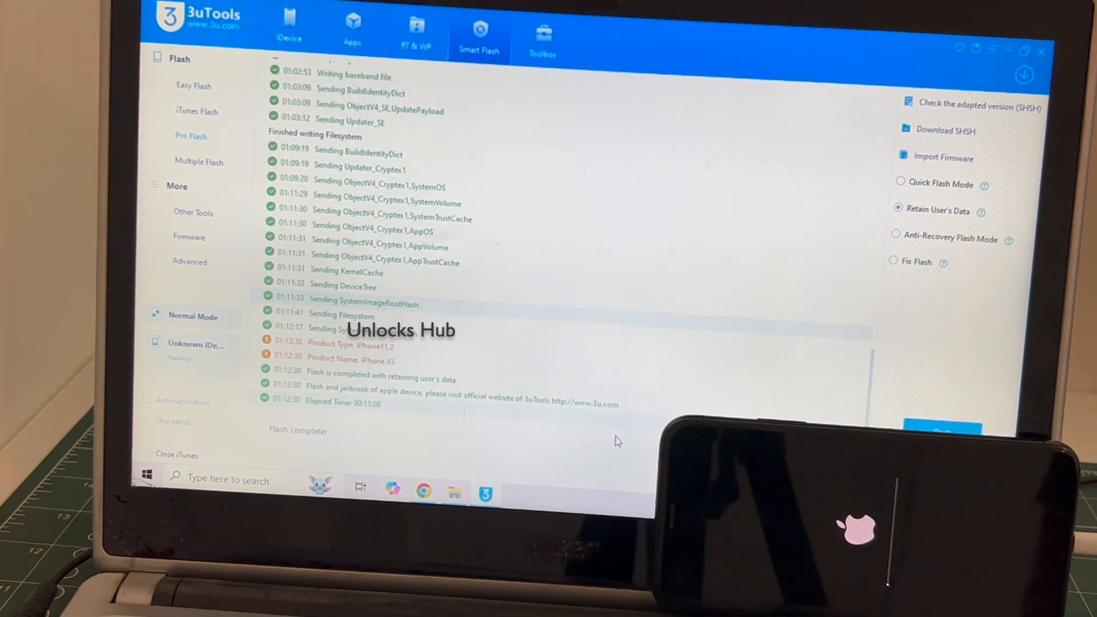
pyautogui.click(191, 136)
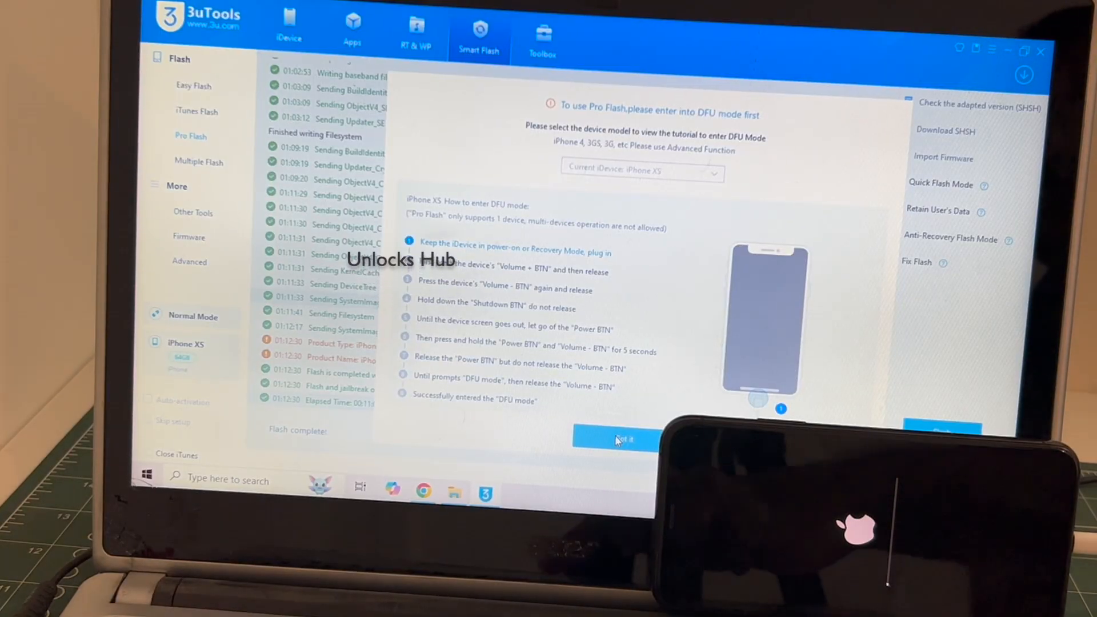
pyautogui.click(614, 439)
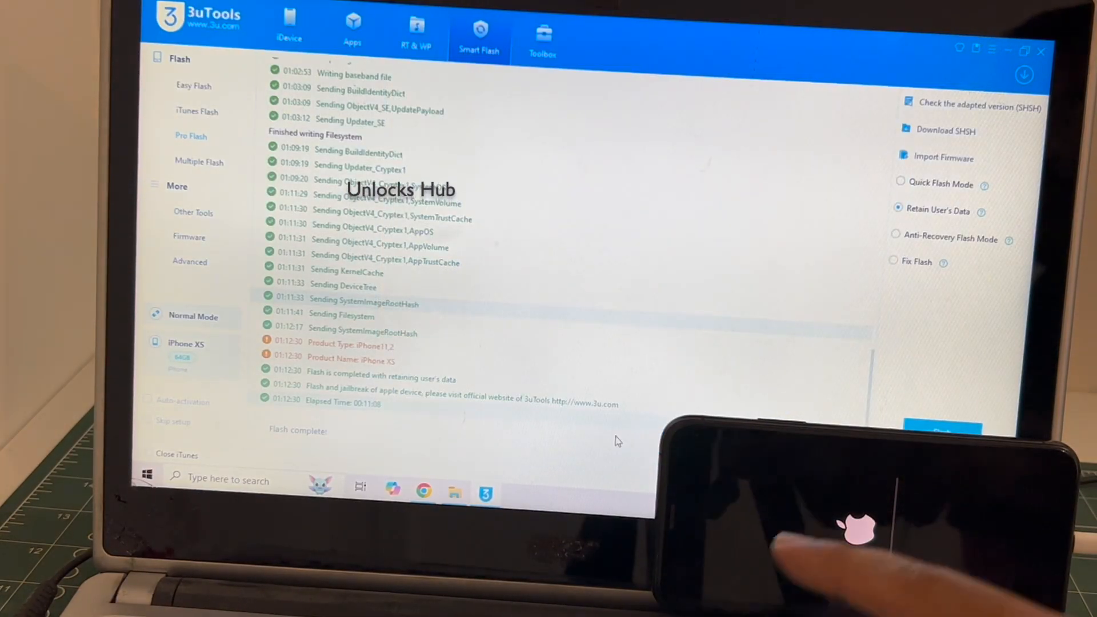